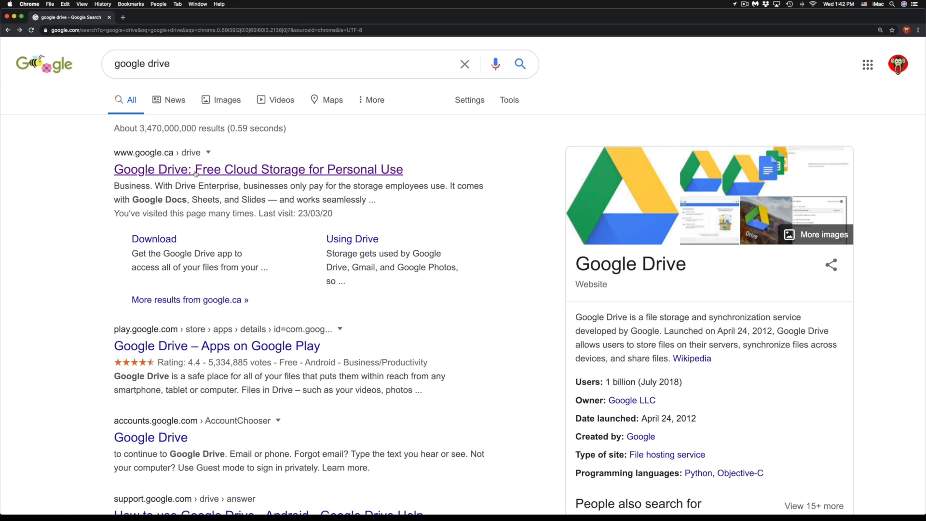
Step: Open the 'Google Drive: Free Cloud Storage for Personal Use' search result
{"action": "left_click", "coordinate": [258, 169]}
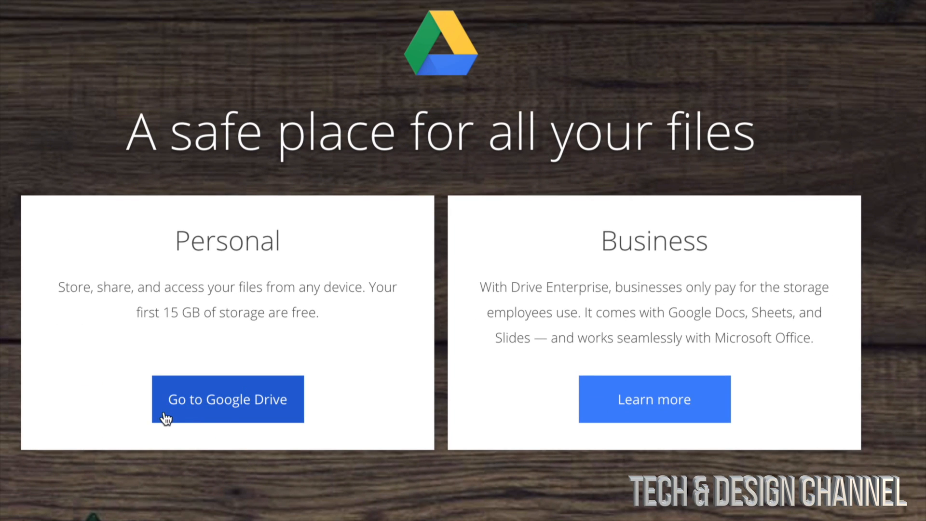
Step: Go to Google Drive under Personal to reach your signed-in Drive
{"action": "left_click", "coordinate": [228, 398]}
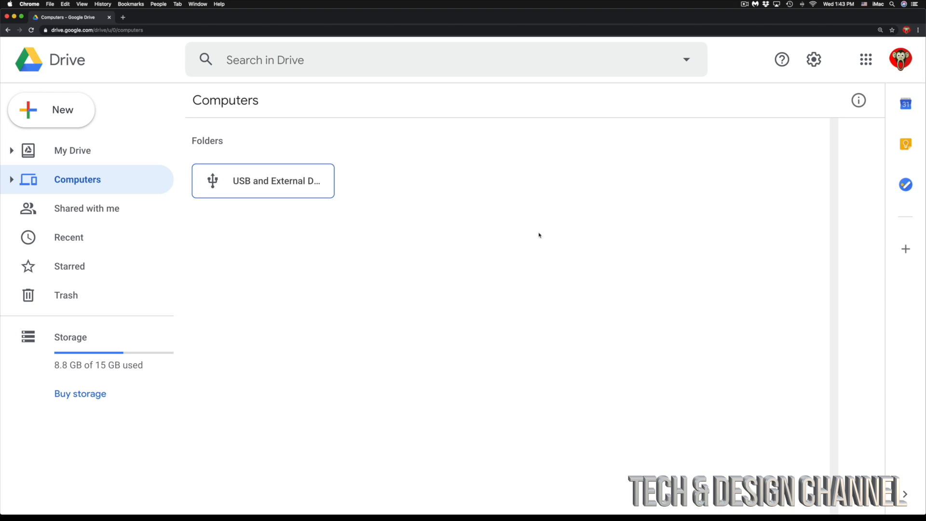
{"action": "mouse_move", "coordinate": [502, 228]}
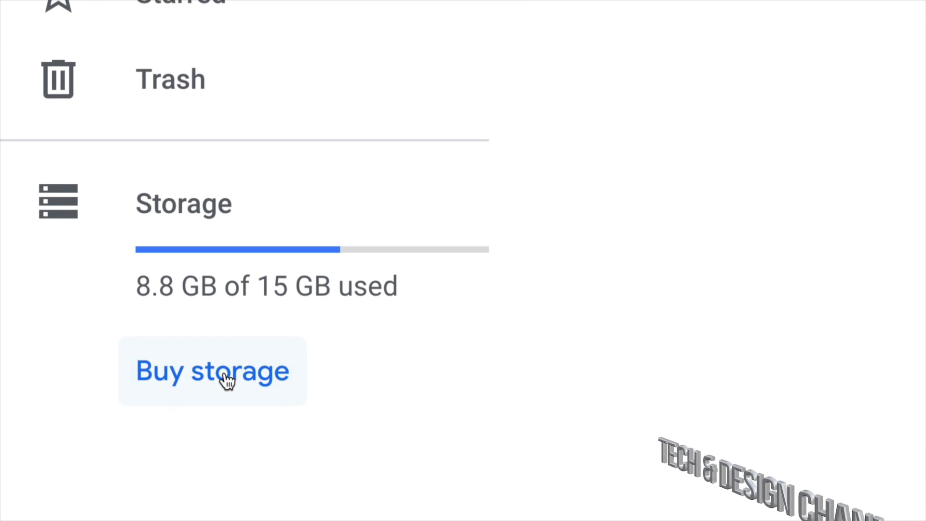
Step: Open Buy storage and browse the 100 GB, 200 GB and 2 TB plans with prices
{"action": "left_click", "coordinate": [211, 371]}
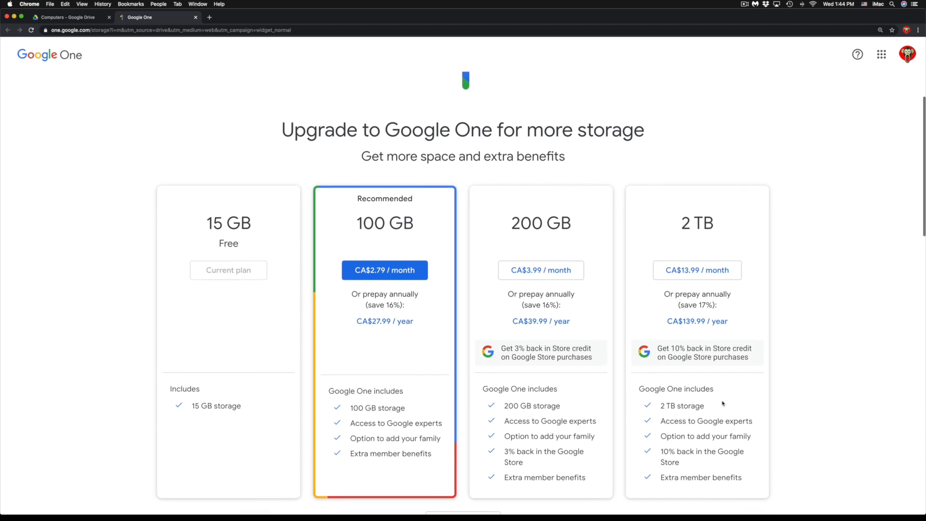
{"action": "scroll", "scroll_direction": "down", "scroll_amount": 3}
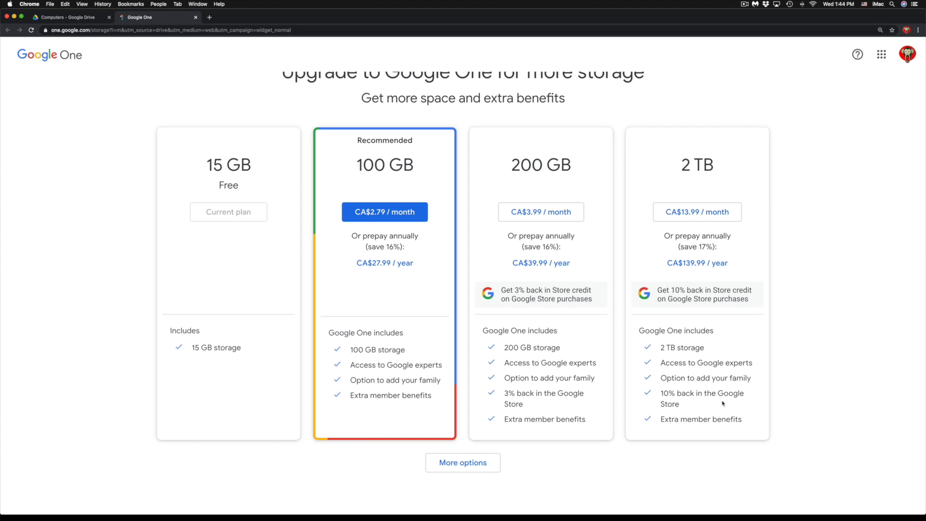
{"action": "mouse_move", "coordinate": [390, 185]}
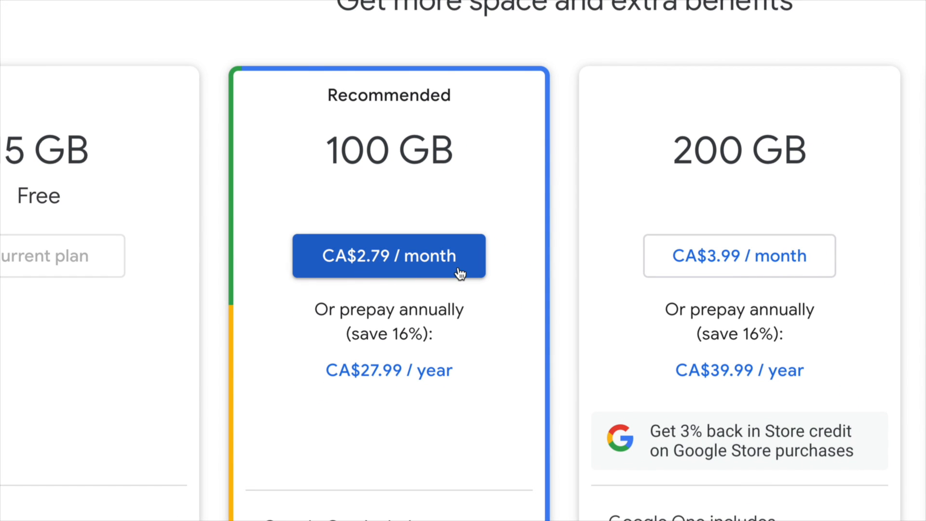
{"action": "mouse_move", "coordinate": [413, 297]}
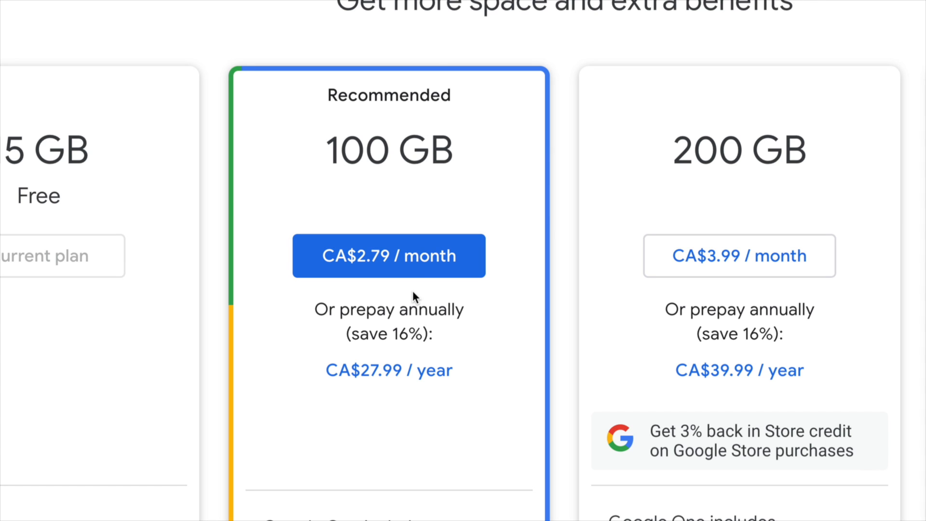
{"action": "scroll", "scroll_direction": "right", "scroll_amount": 3}
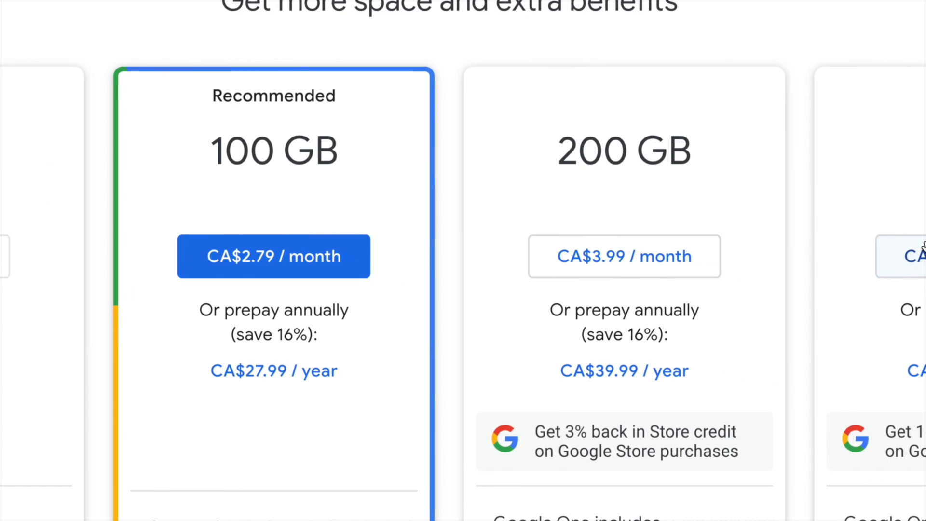
{"action": "scroll", "scroll_direction": "right", "scroll_amount": 3}
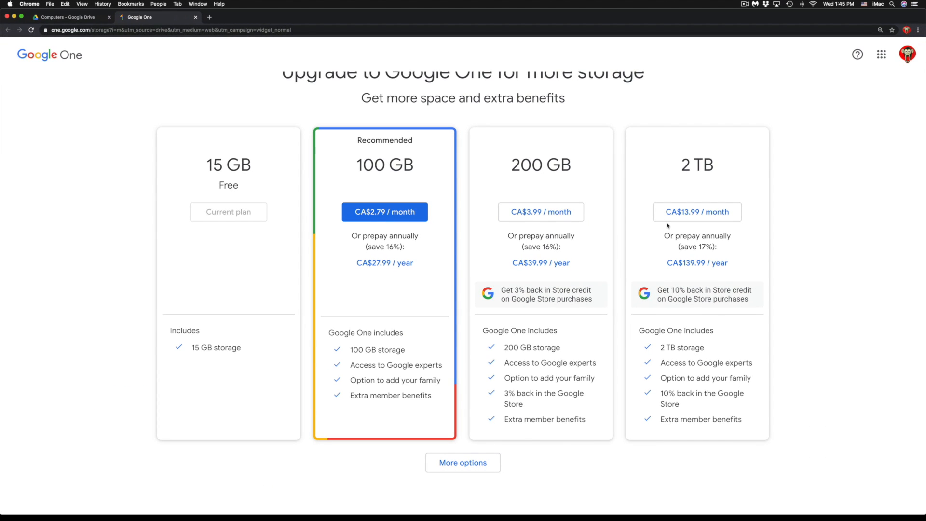
{"action": "scroll", "scroll_direction": "down", "scroll_amount": 3}
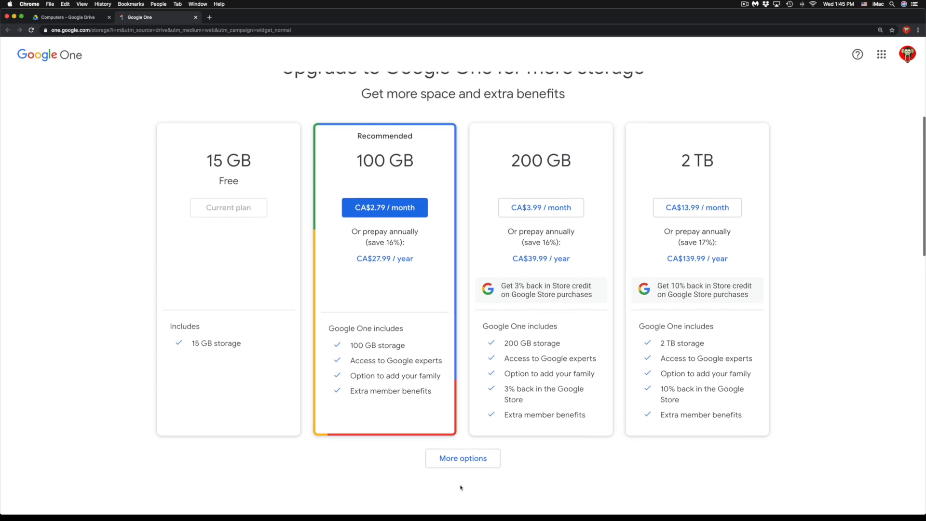
Step: Expand More options and scroll through the 10 TB, 20 TB and 30 TB plans
{"action": "left_click", "coordinate": [463, 458]}
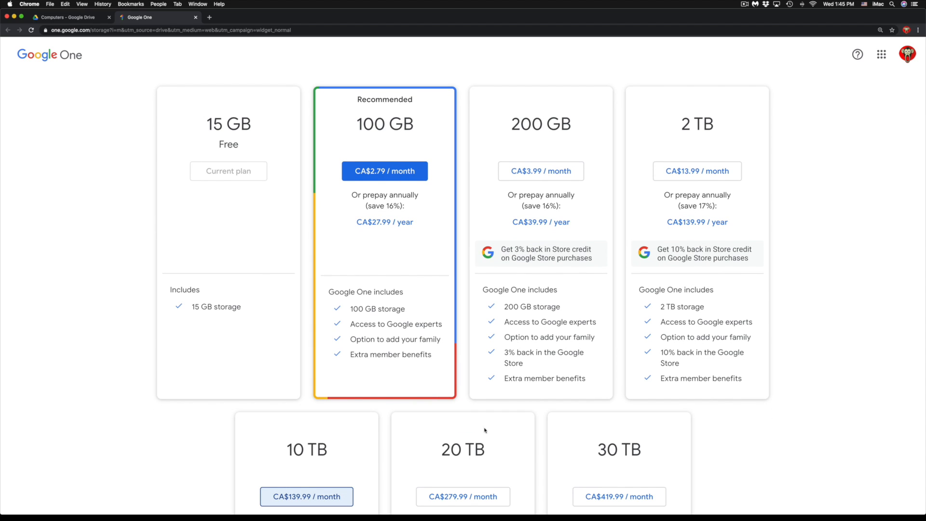
{"action": "scroll", "scroll_direction": "down", "scroll_amount": 3}
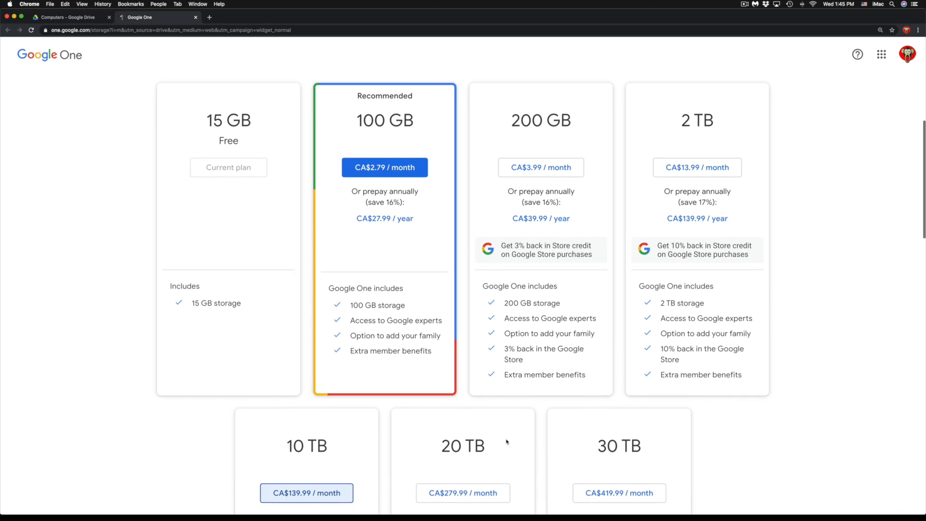
{"action": "scroll", "scroll_direction": "down", "scroll_amount": 3}
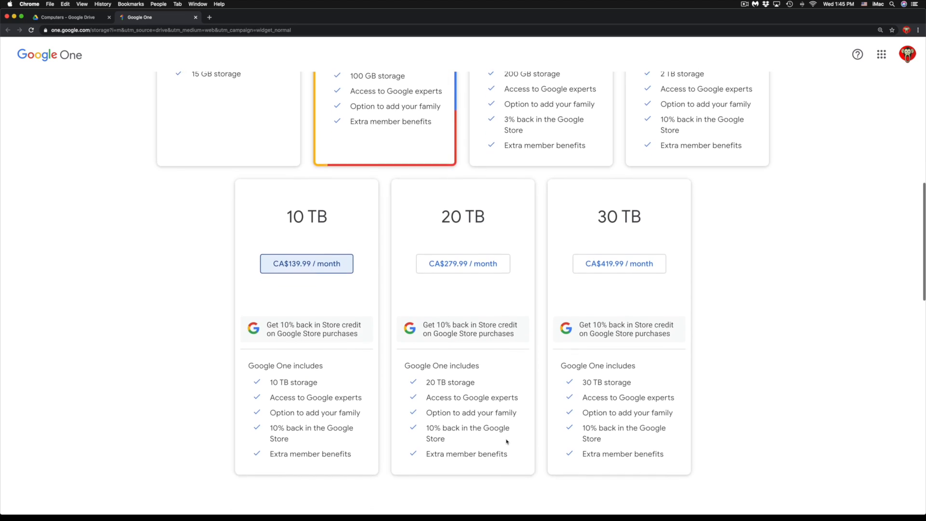
{"action": "scroll", "scroll_direction": "down", "scroll_amount": 3}
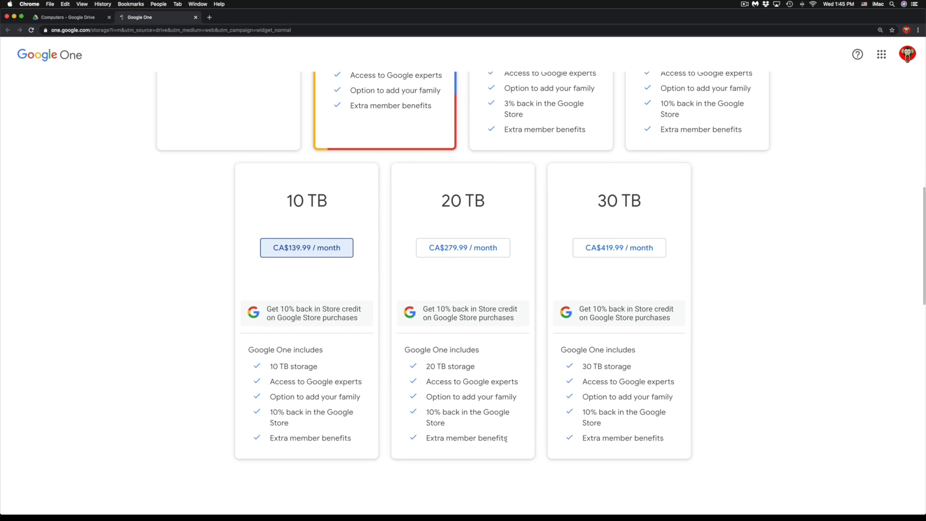
{"action": "mouse_move", "coordinate": [694, 235]}
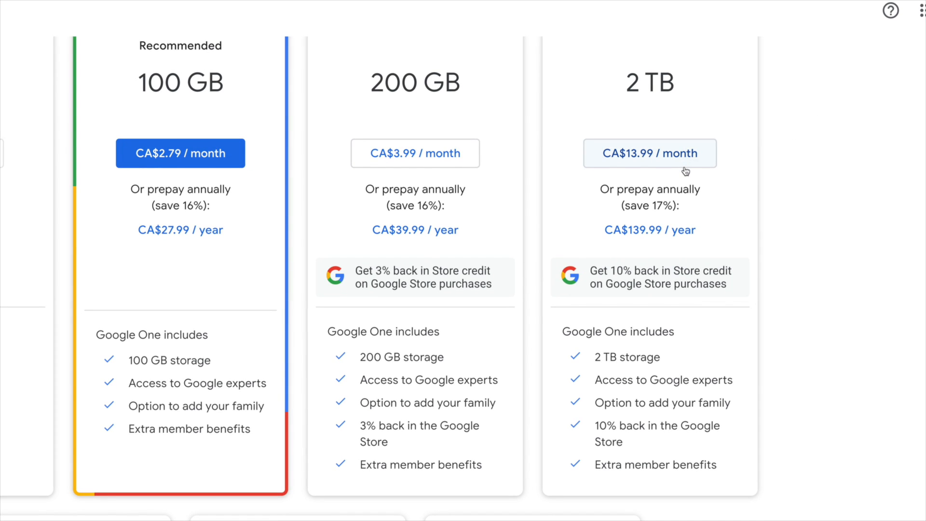
{"action": "mouse_move", "coordinate": [743, 240]}
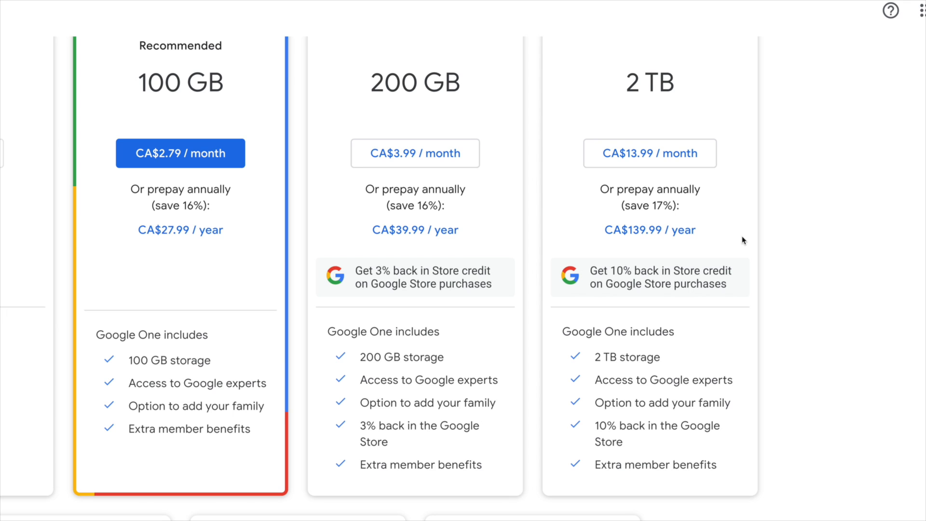
{"action": "mouse_move", "coordinate": [737, 238]}
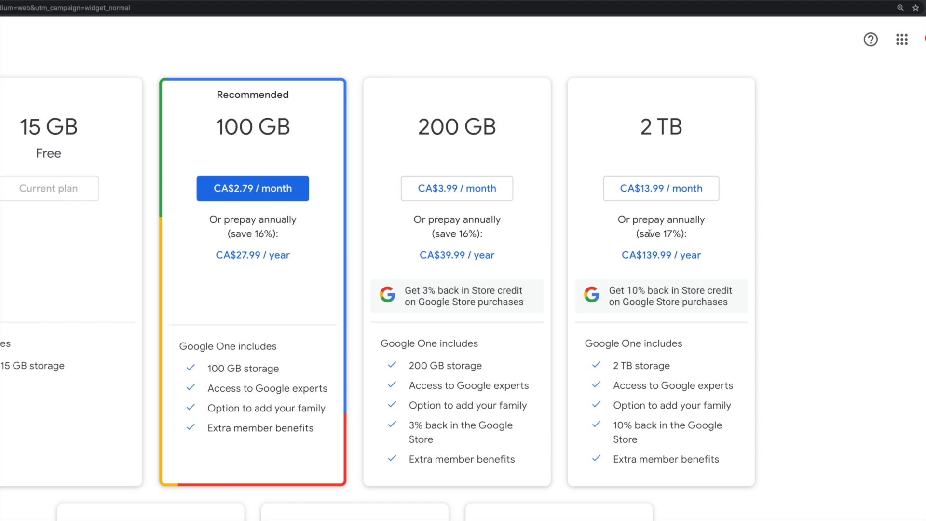
{"action": "mouse_move", "coordinate": [661, 178]}
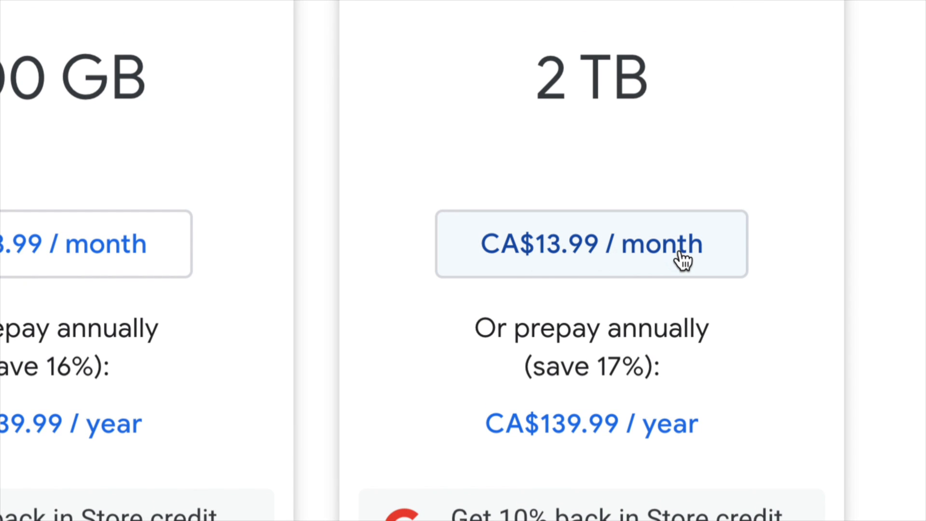
Step: Choose the 2 TB plan at CA$13.99/month and agree to the Terms of Service
{"action": "left_click", "coordinate": [590, 244]}
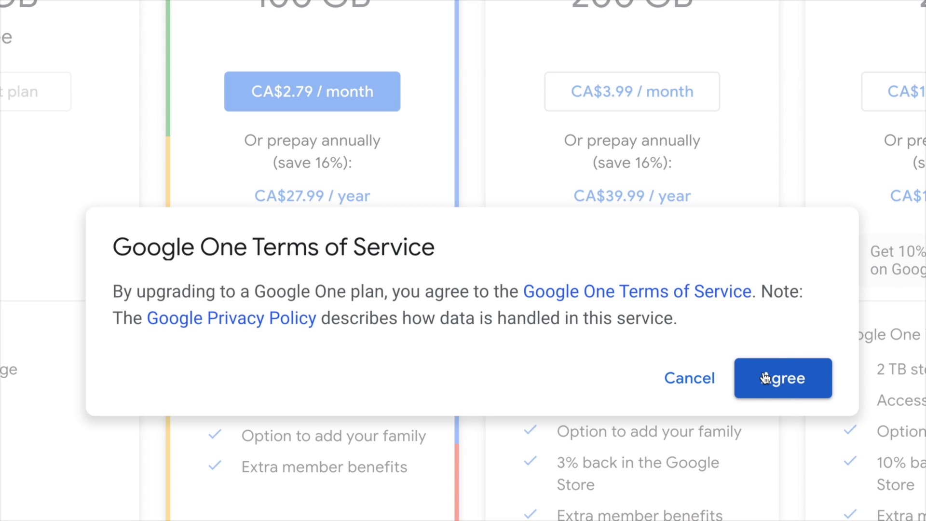
{"action": "left_click", "coordinate": [782, 378]}
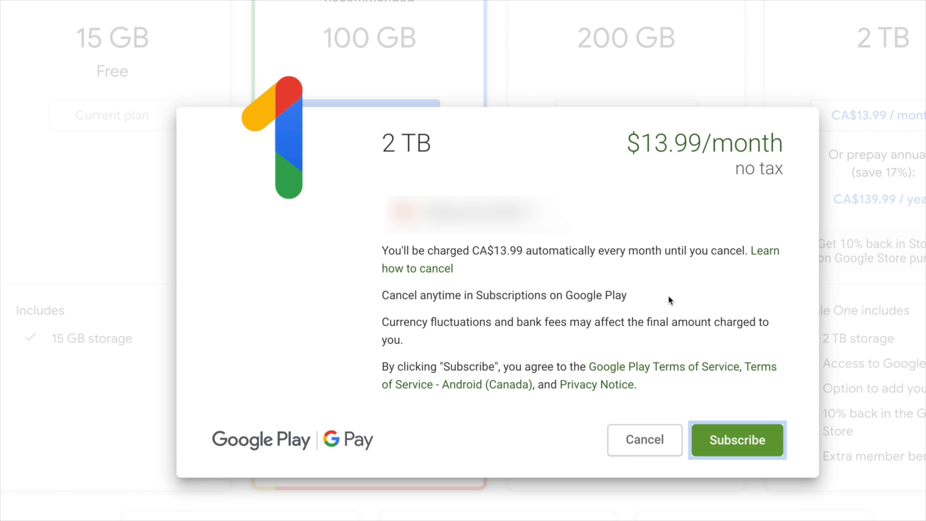
{"action": "mouse_move", "coordinate": [737, 439]}
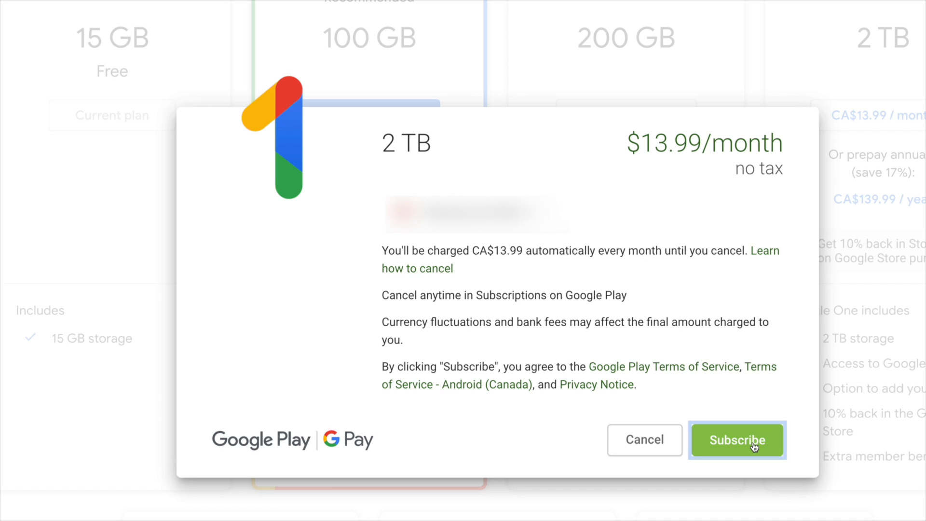
Step: Subscribe to the 2 TB plan in Google Play and decline the email updates offer
{"action": "left_click", "coordinate": [737, 439]}
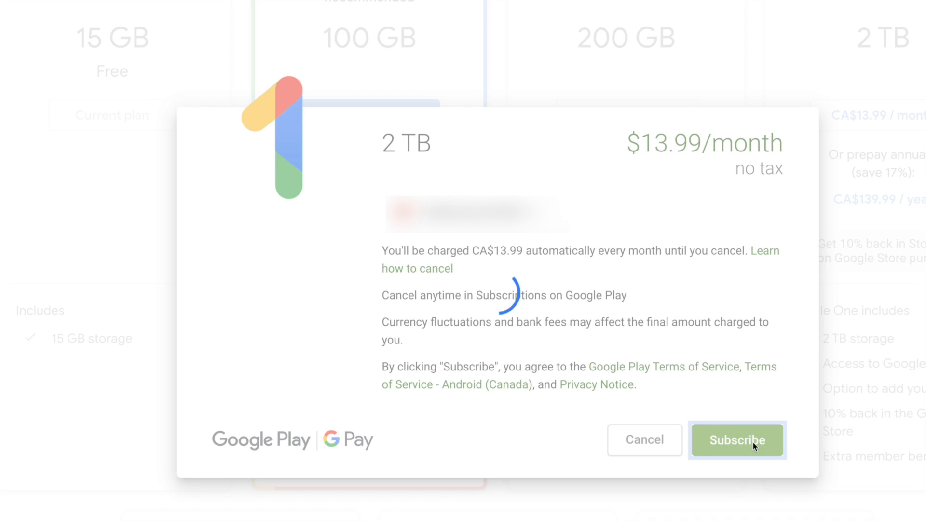
{"action": "left_click", "coordinate": [737, 440]}
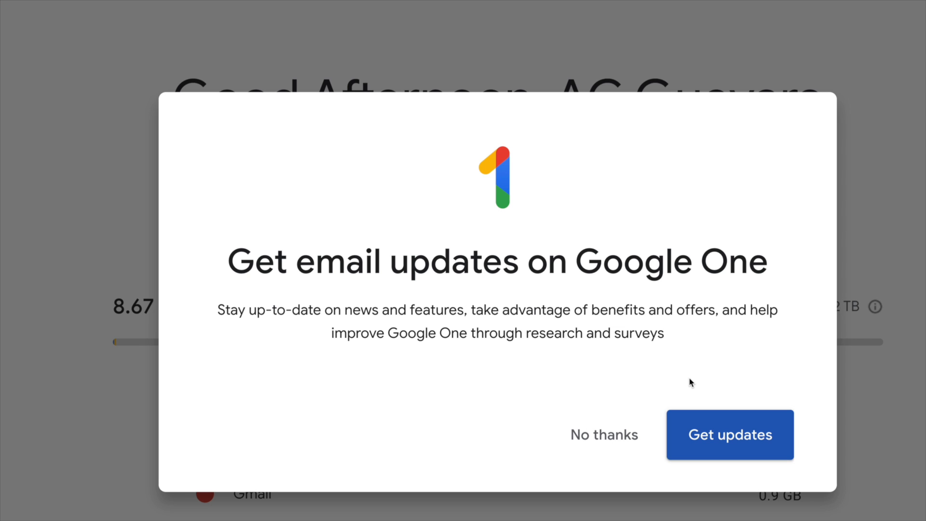
{"action": "mouse_move", "coordinate": [657, 408]}
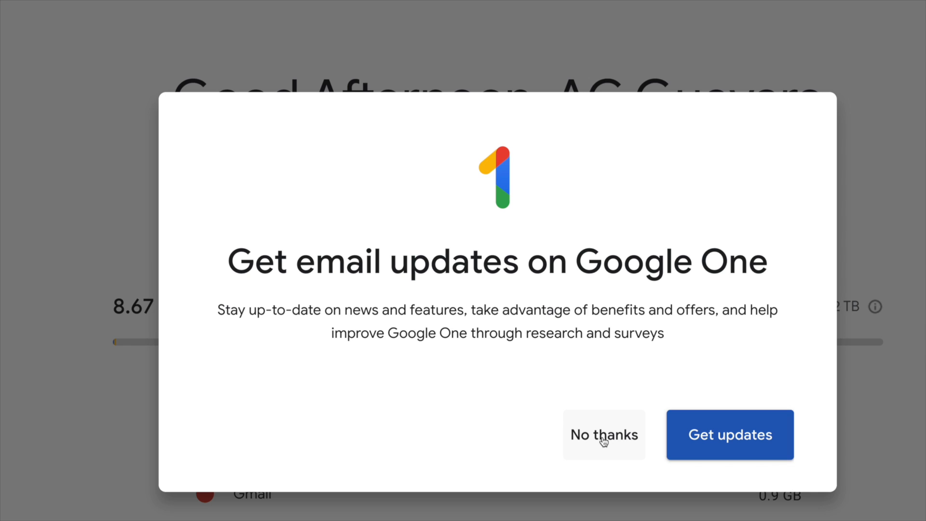
{"action": "left_click", "coordinate": [603, 435]}
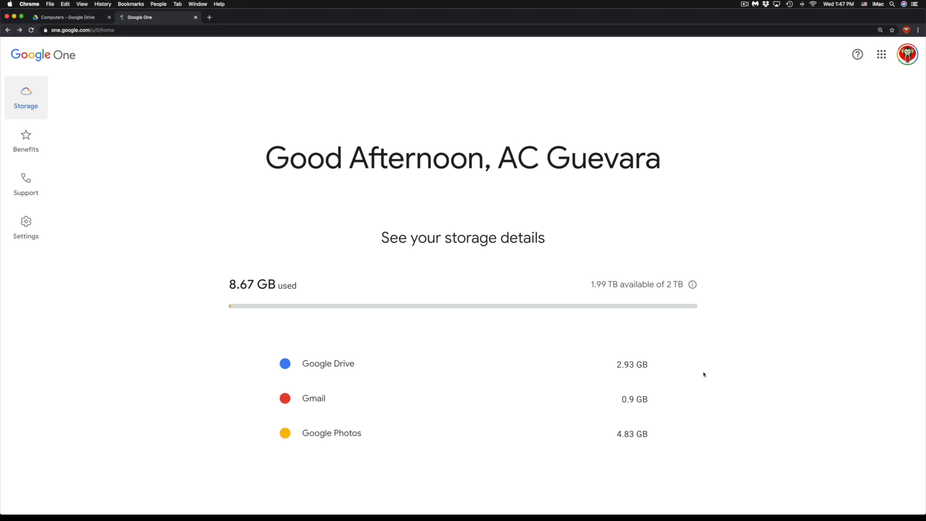
{"action": "mouse_move", "coordinate": [452, 364]}
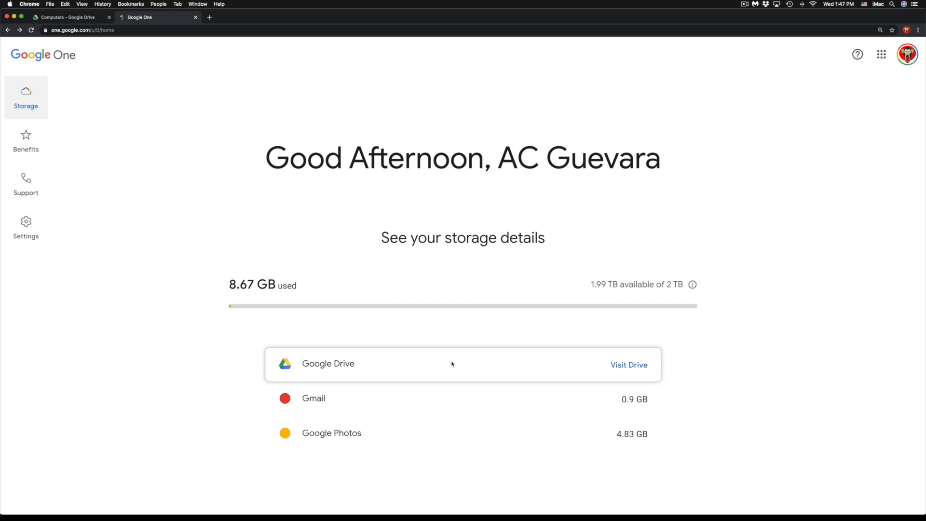
{"action": "mouse_move", "coordinate": [577, 439]}
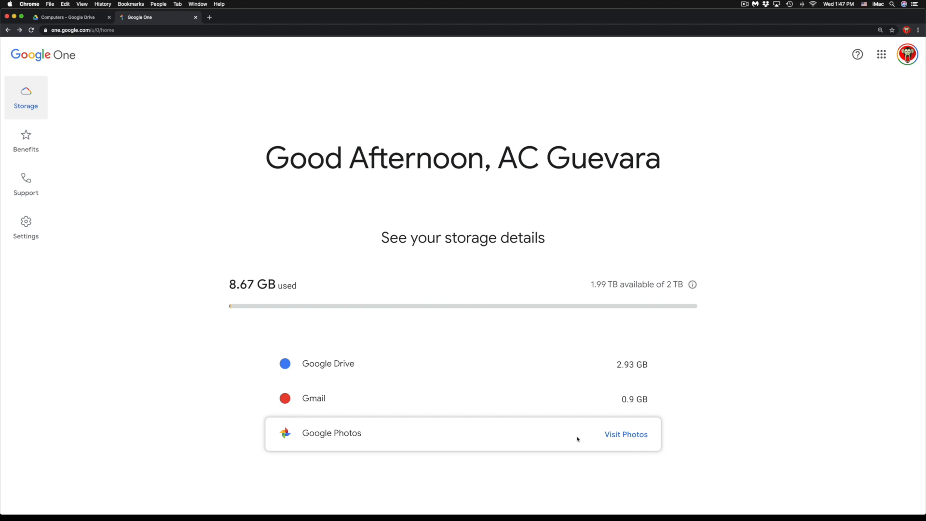
{"action": "mouse_move", "coordinate": [614, 439]}
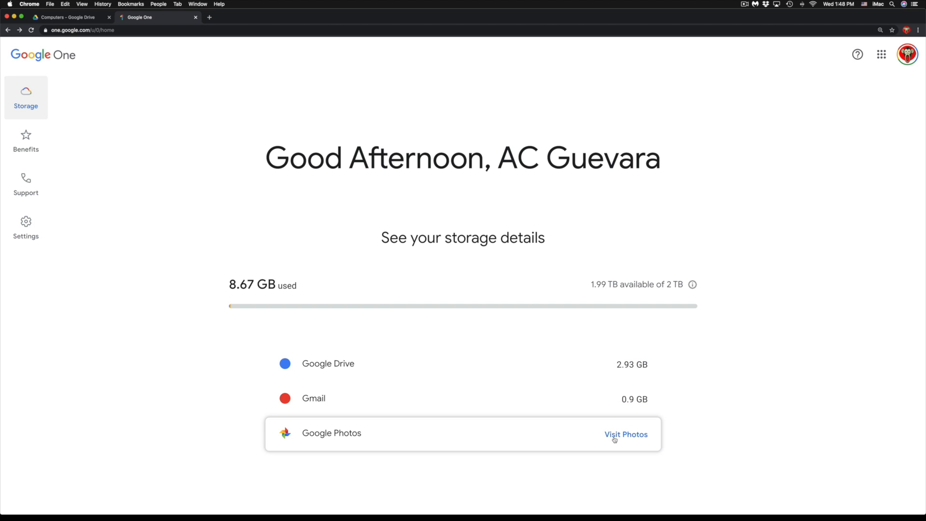
{"action": "mouse_move", "coordinate": [658, 425]}
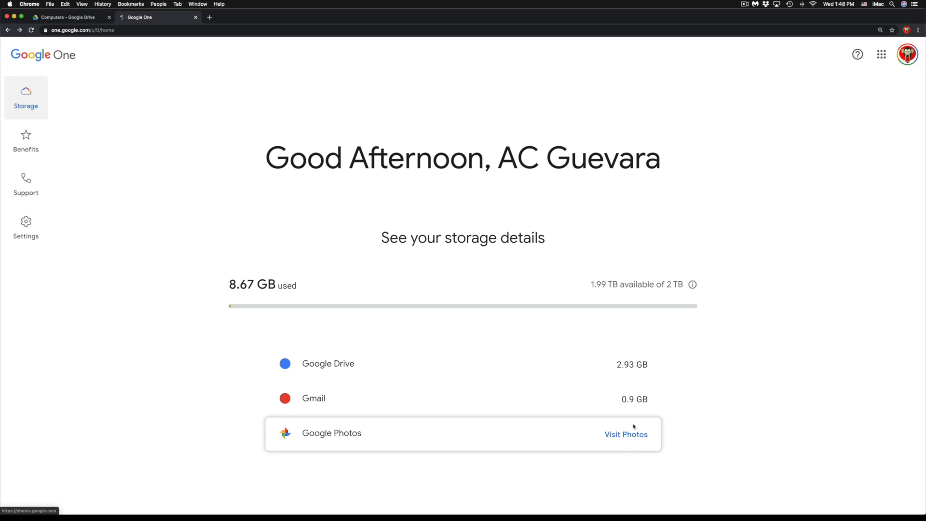
{"action": "mouse_move", "coordinate": [313, 441]}
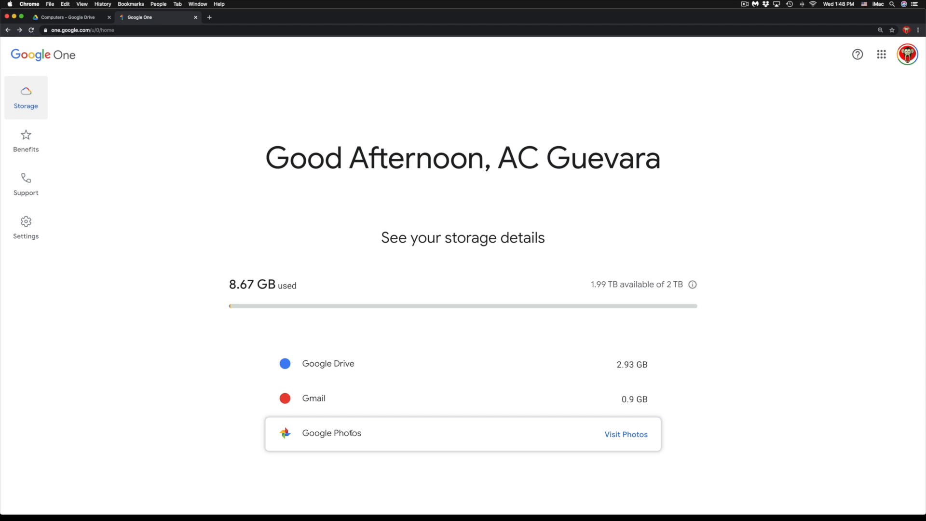
{"action": "mouse_move", "coordinate": [382, 439]}
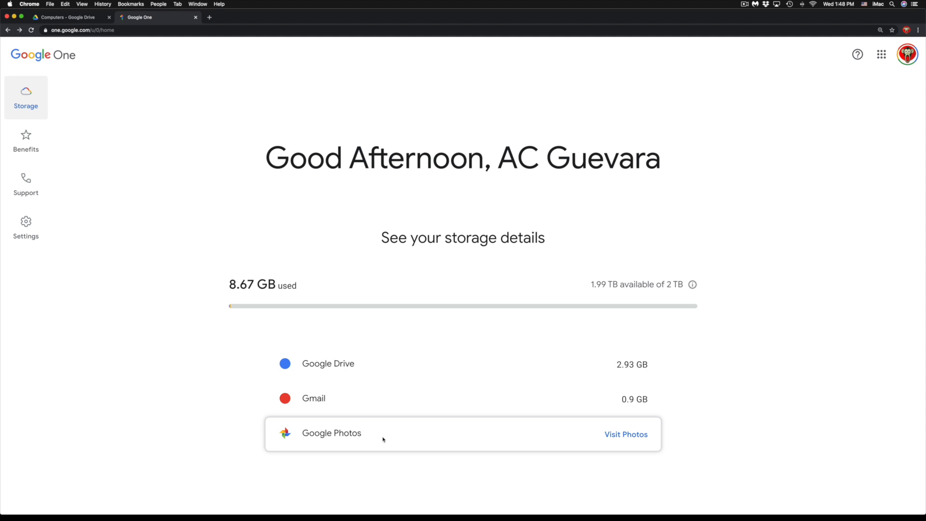